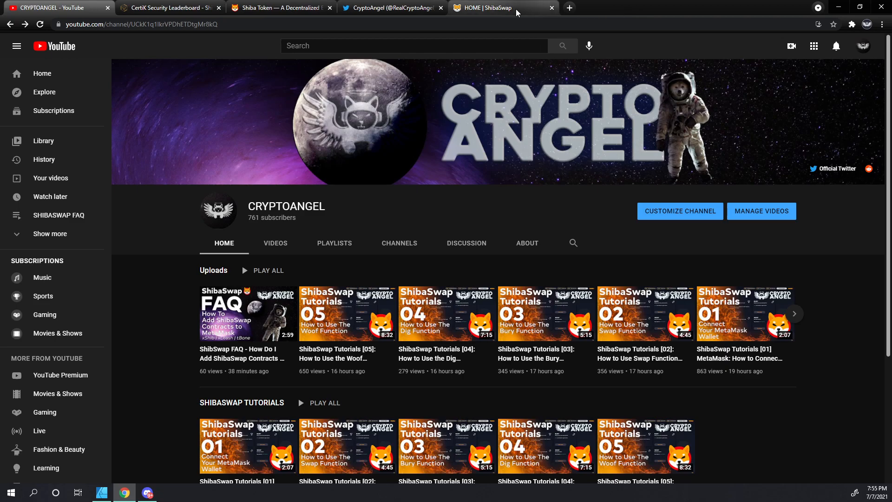
Switch to the HOME | ShibaSwap browser tab showing the Dig, Swap and Woof cards.
left_click(502, 7)
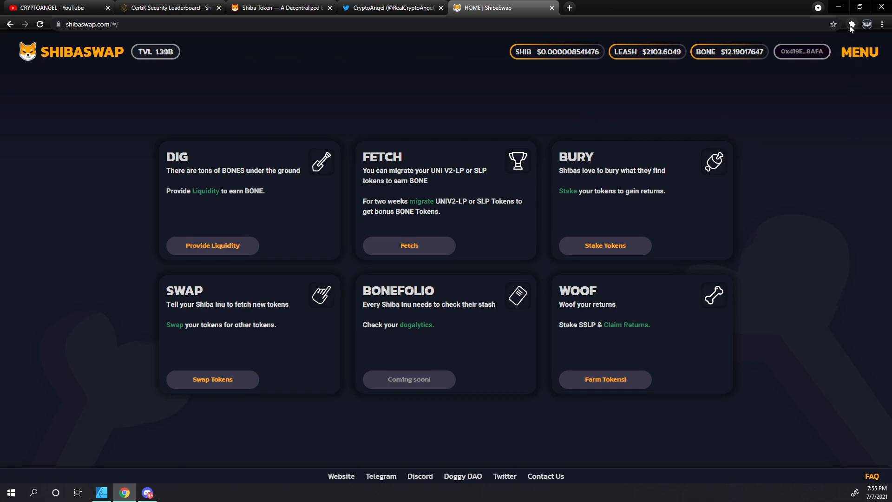
Go to MetaMask's Settings > Advanced and check that Advanced gas controls is on.
left_click(851, 24)
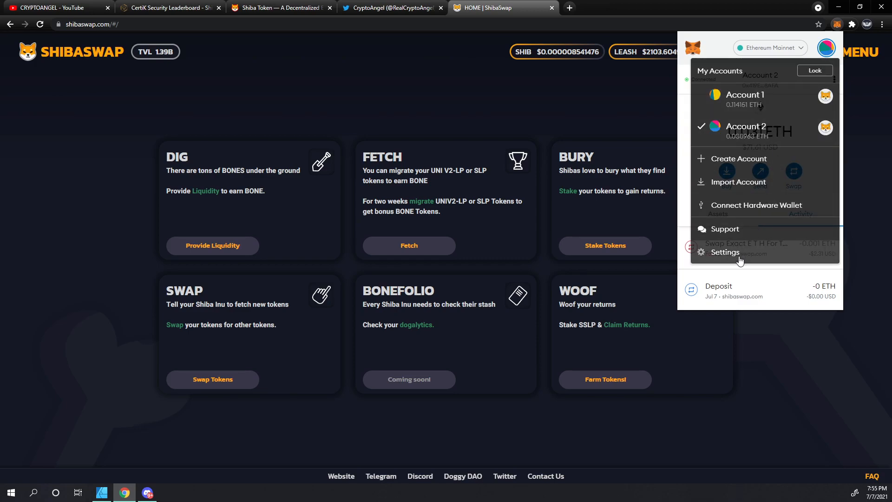
left_click(724, 252)
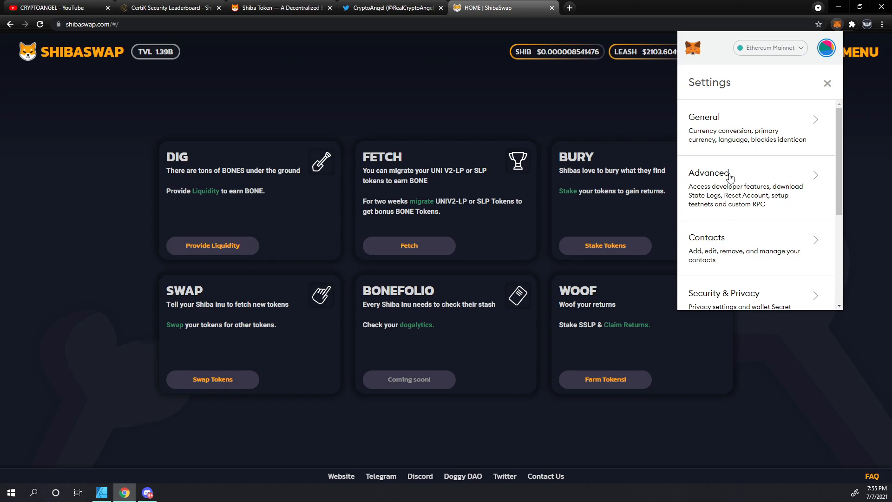
left_click(708, 172)
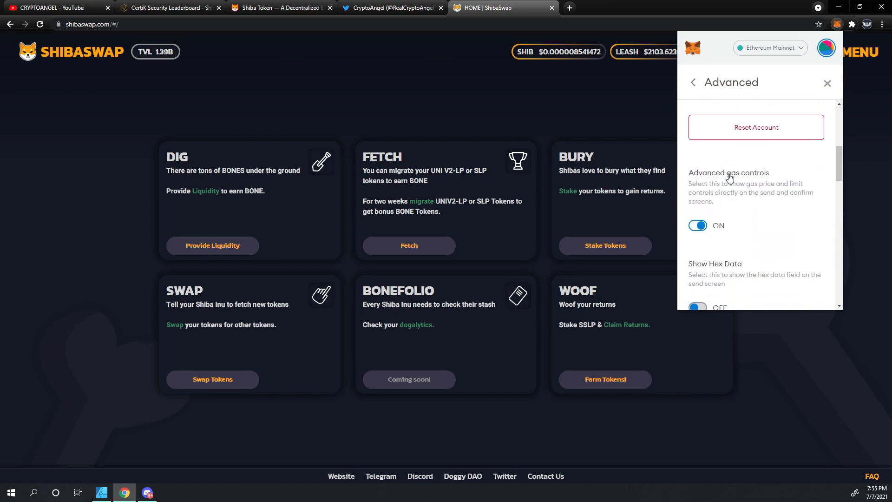
scroll("down", 3)
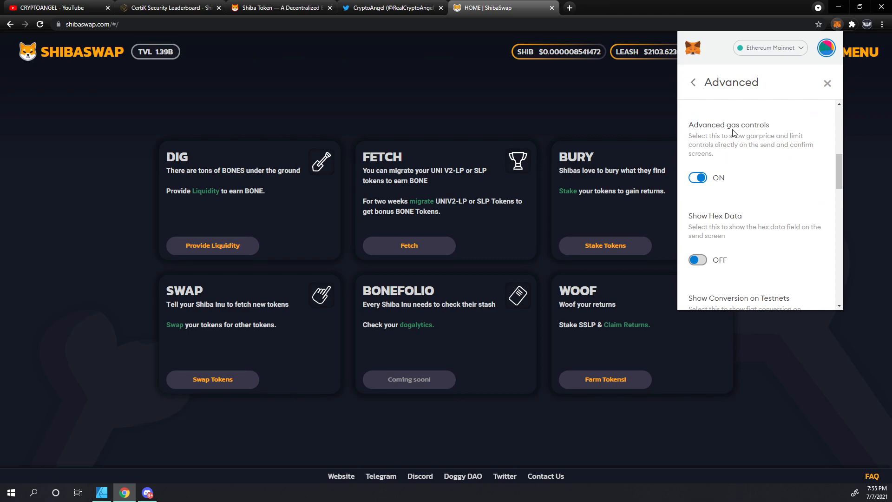
mouse_move(709, 170)
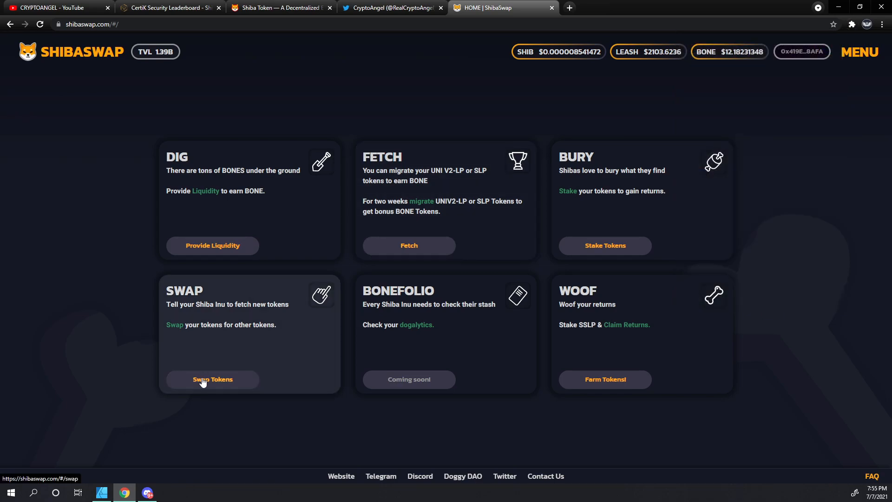
Set up a 0.001 ETH to BONE swap and open its confirmation summary.
left_click(212, 379)
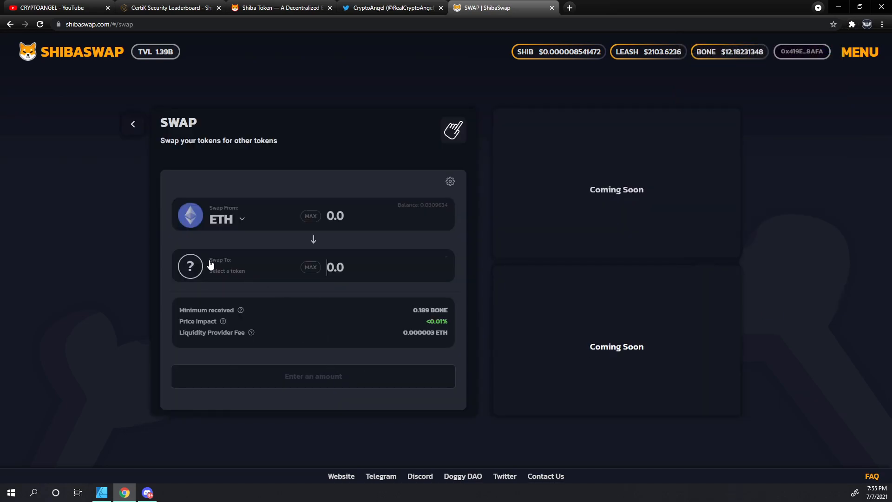
left_click(190, 267)
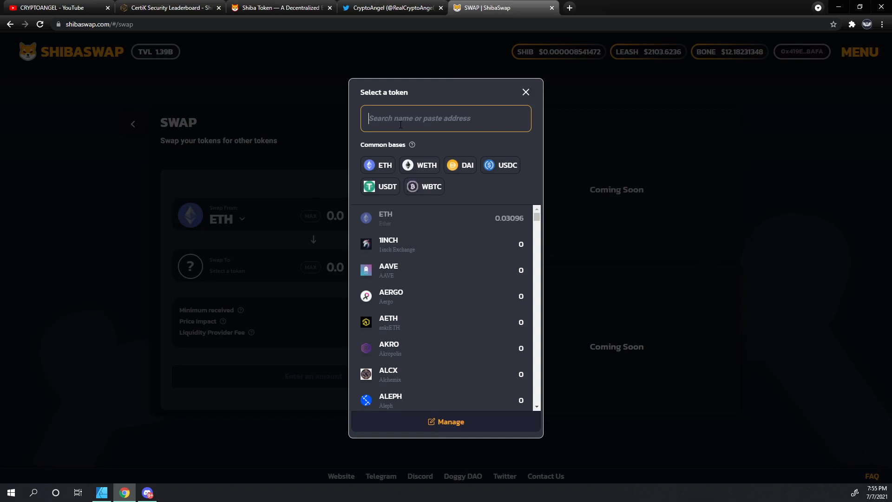
type("bone")
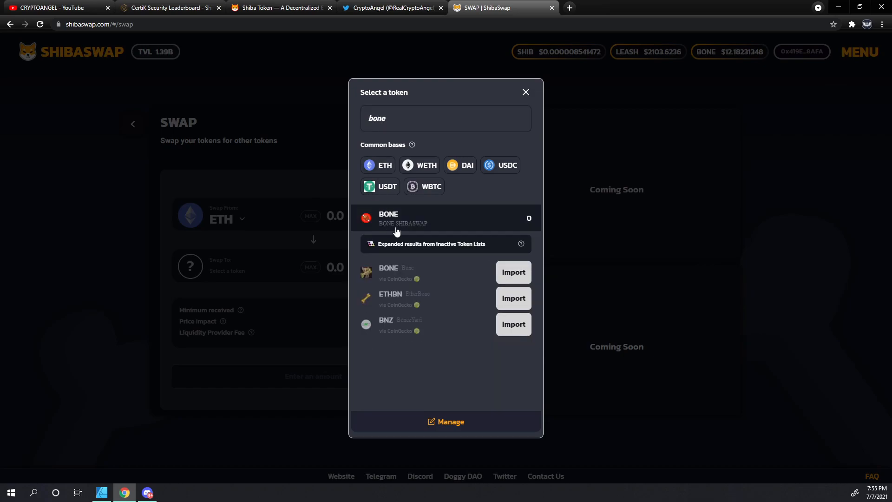
left_click(388, 218)
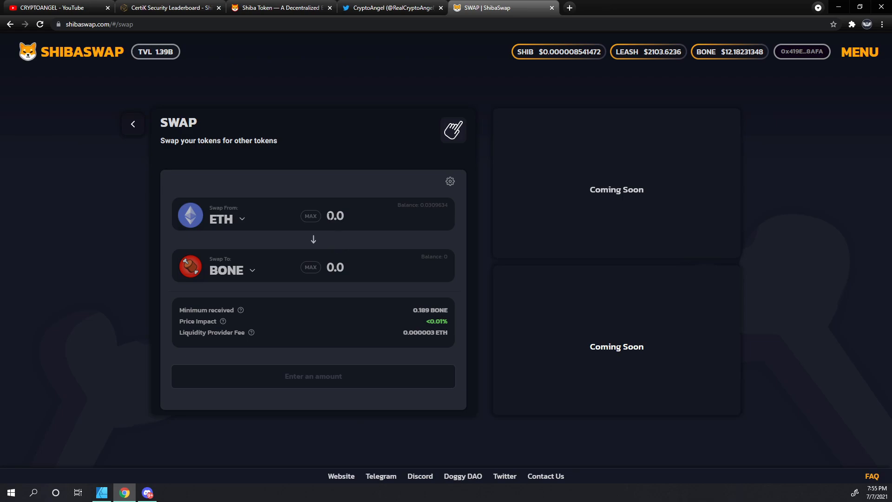
type(".001")
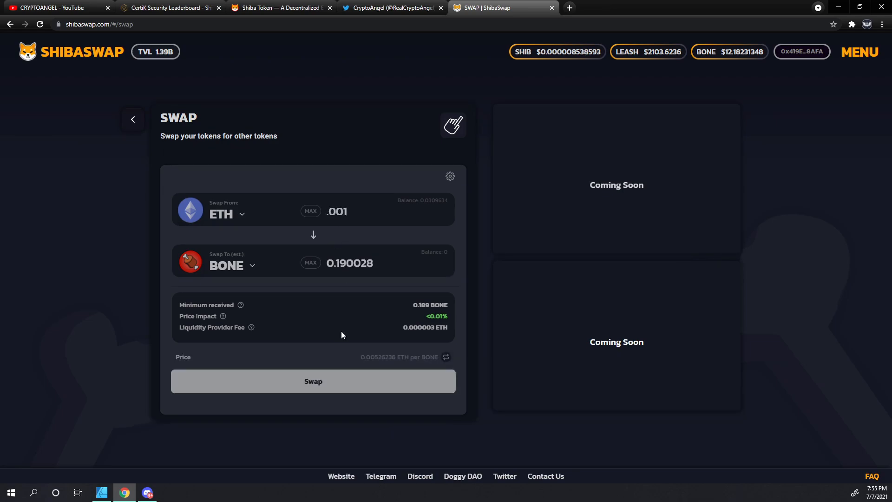
mouse_move(350, 382)
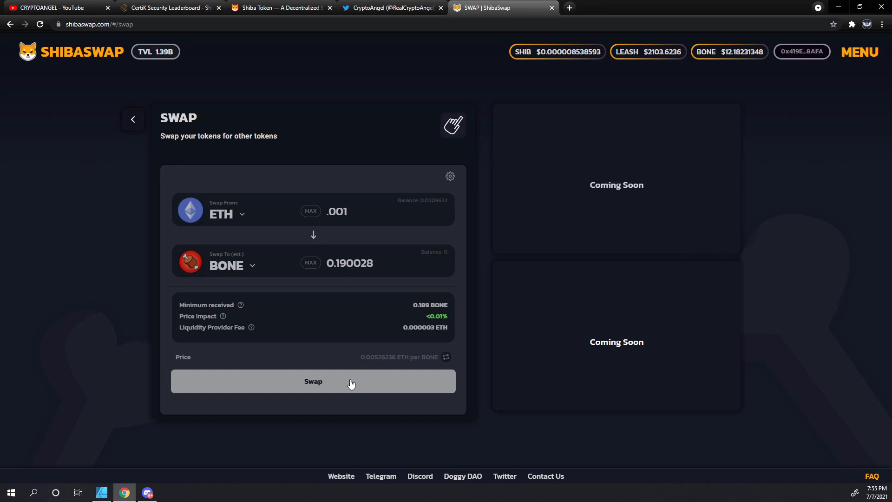
left_click(312, 381)
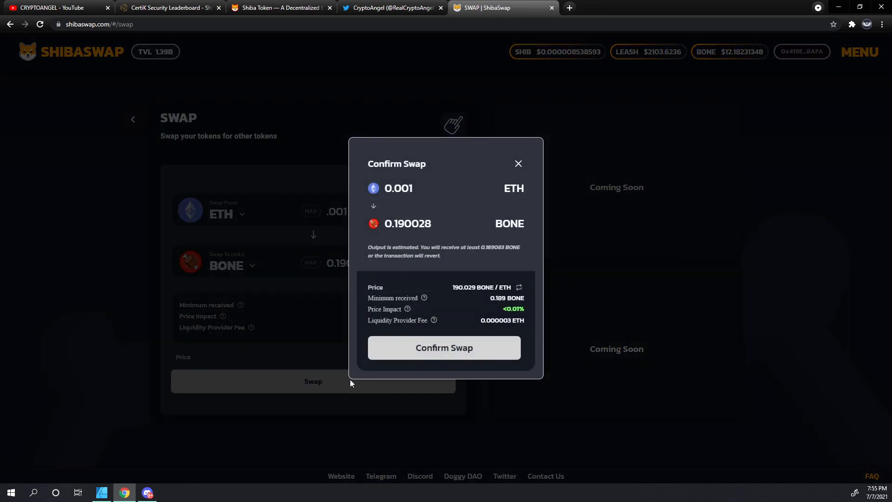
mouse_move(364, 264)
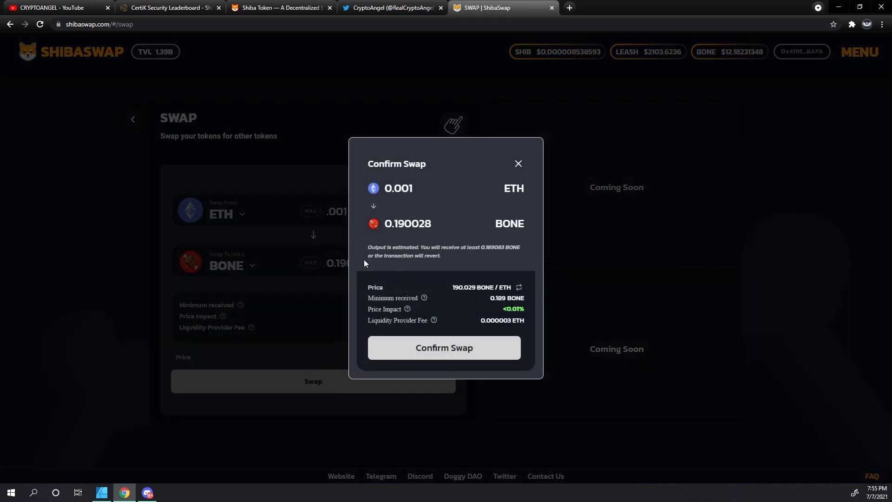
Confirm the swap and change MetaMask's gas fee to Fast, 32 gwei.
left_click(444, 348)
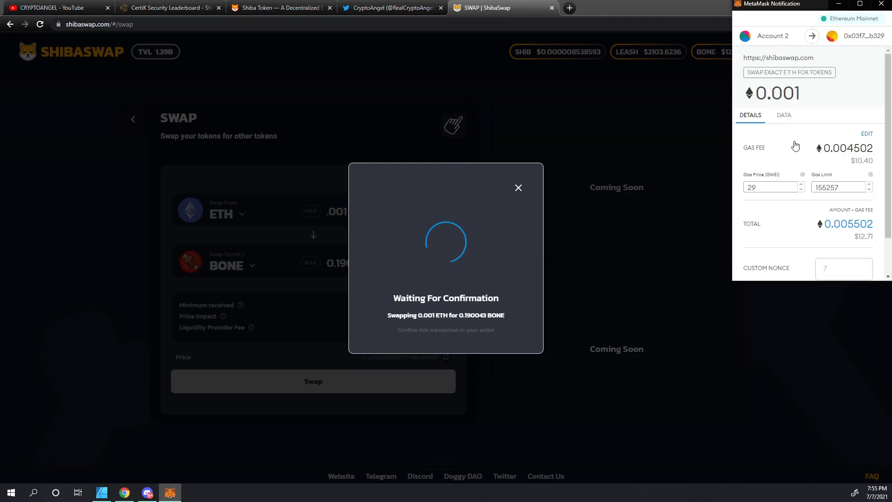
scroll("down", 3)
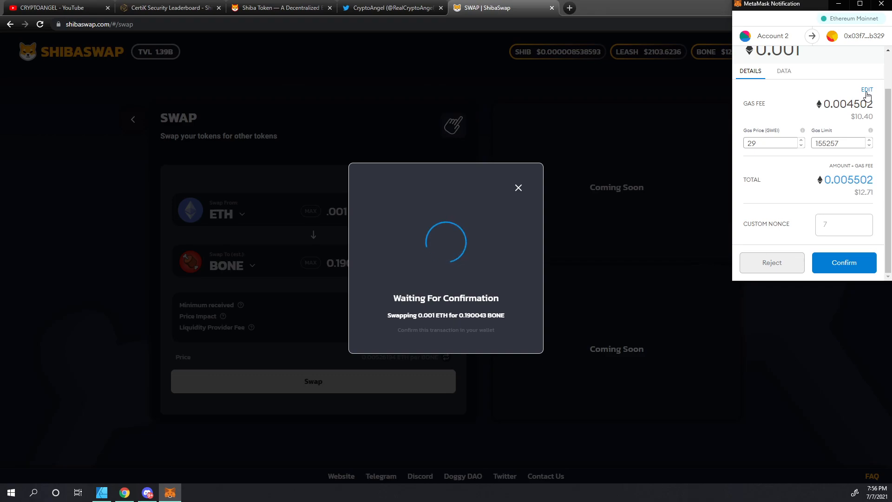
left_click(866, 90)
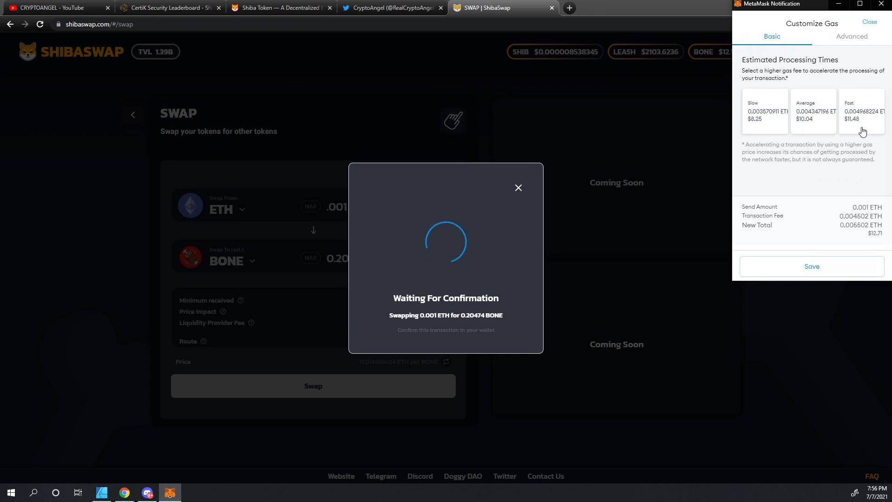
left_click(860, 111)
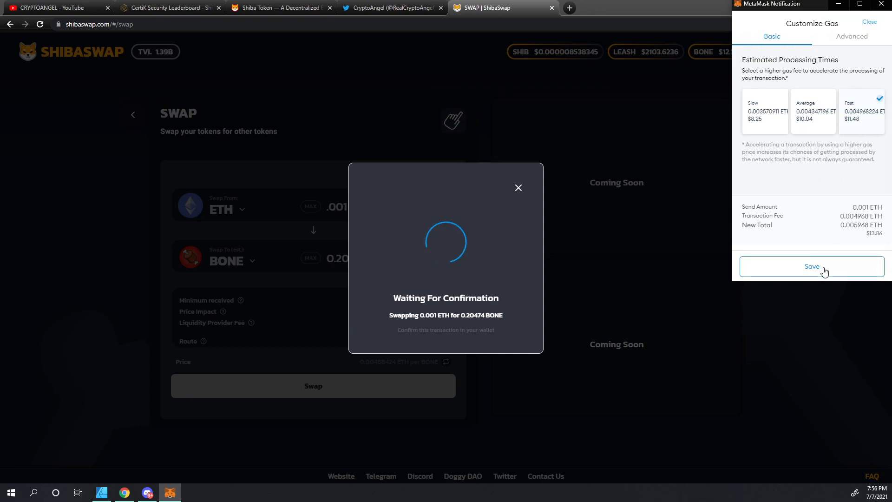
left_click(811, 267)
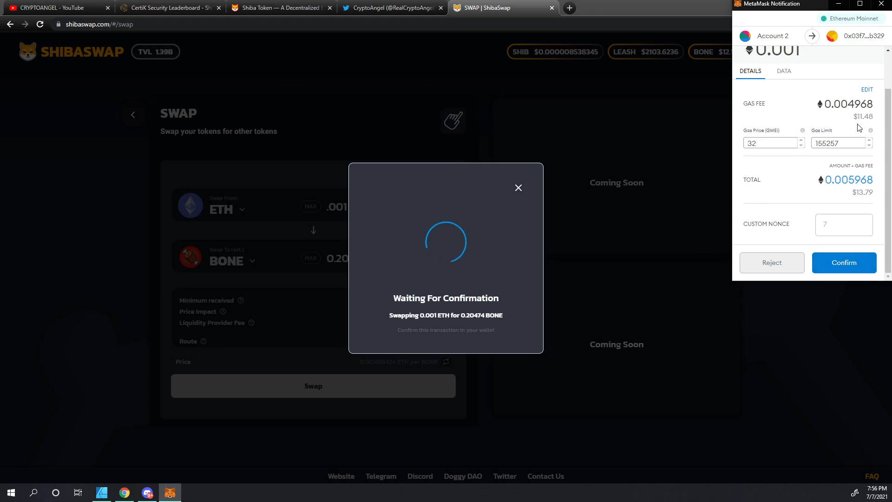
mouse_move(865, 128)
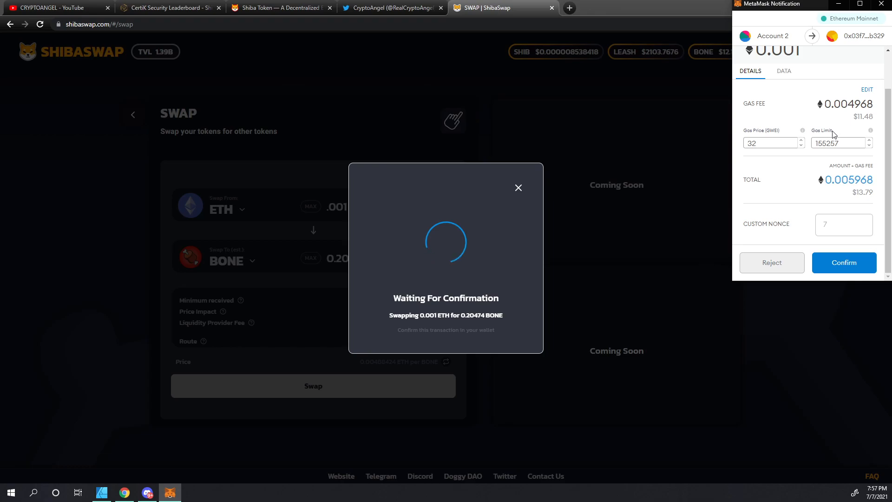
mouse_move(836, 132)
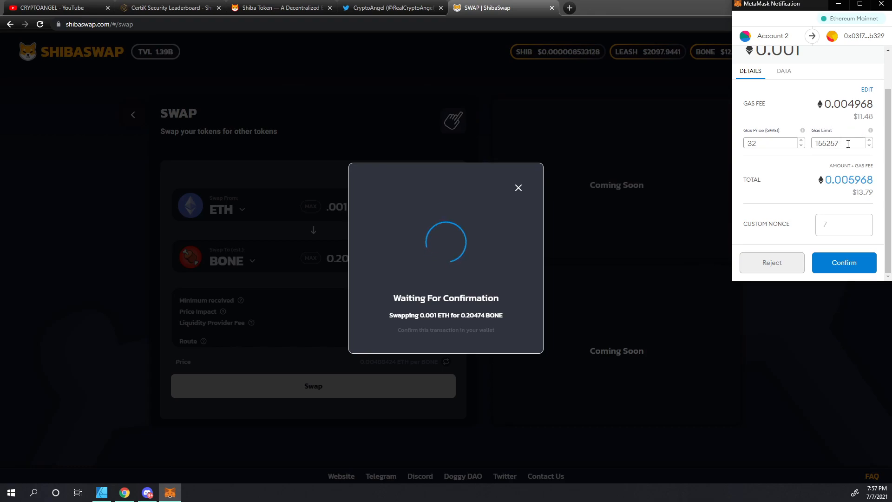
Overwrite the Gas Limit field, first with 3500, then with 400000.
triple_click(836, 143)
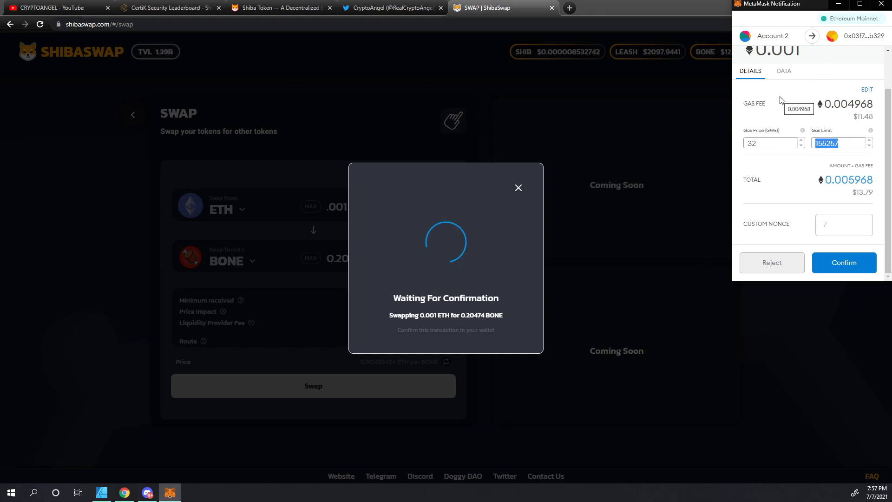
type("350000")
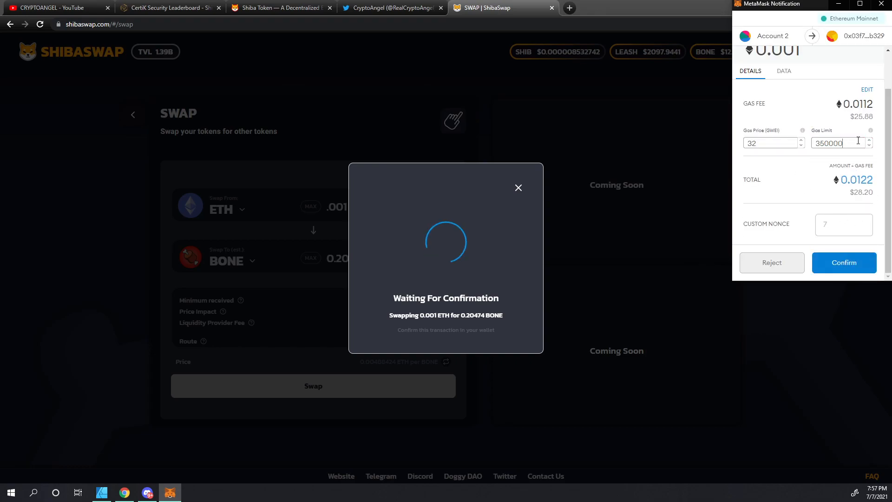
mouse_move(864, 124)
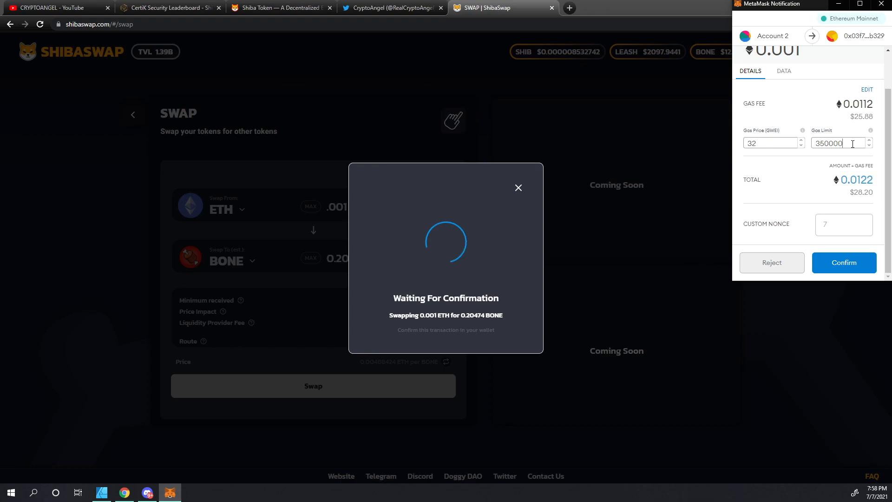
triple_click(836, 142)
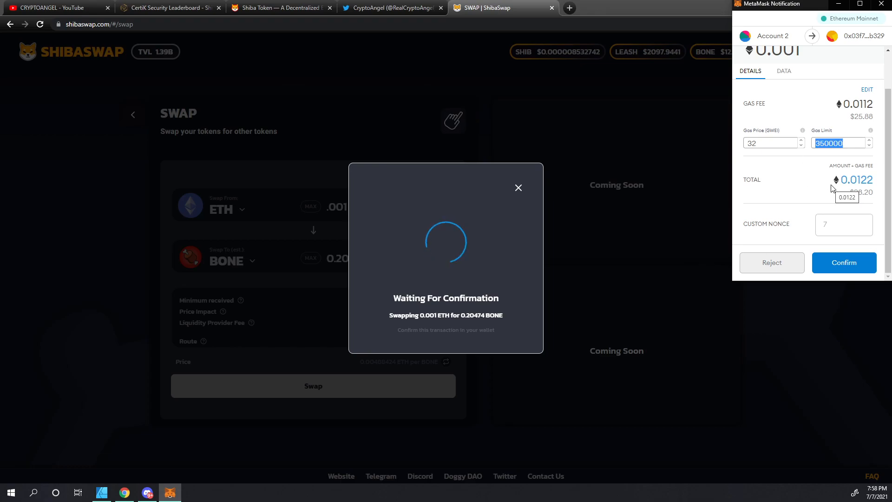
type("40000")
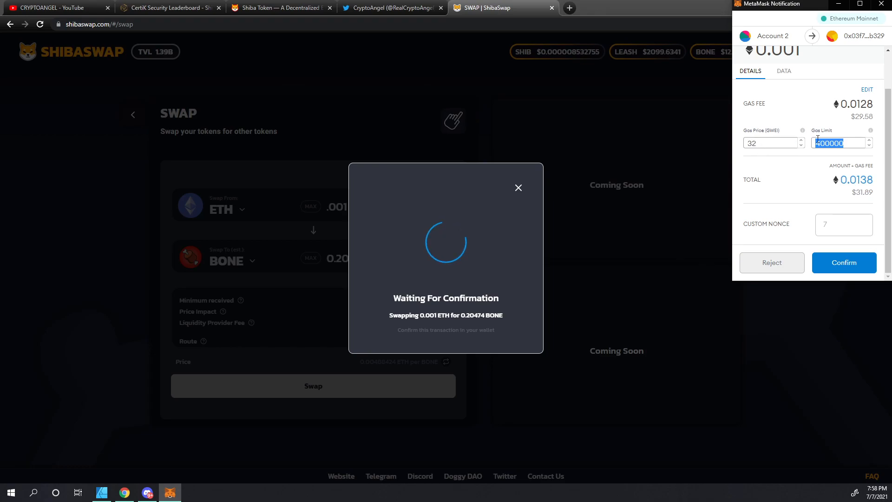
mouse_move(843, 262)
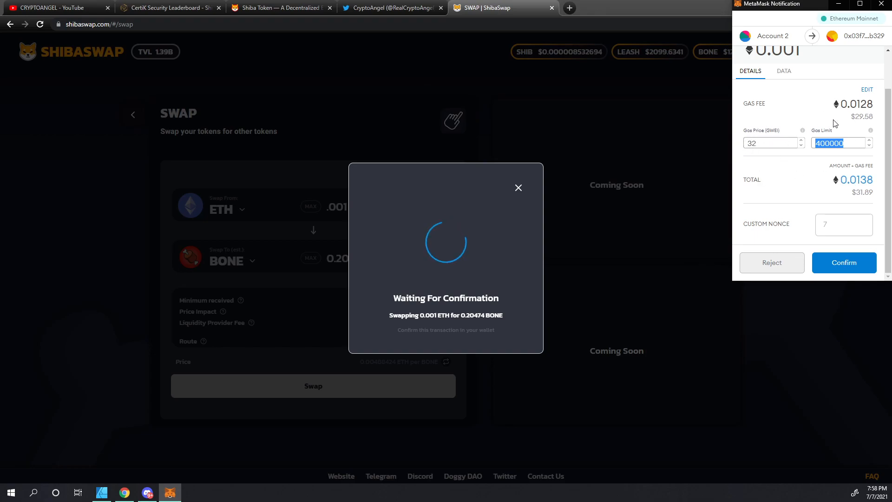
mouse_move(764, 140)
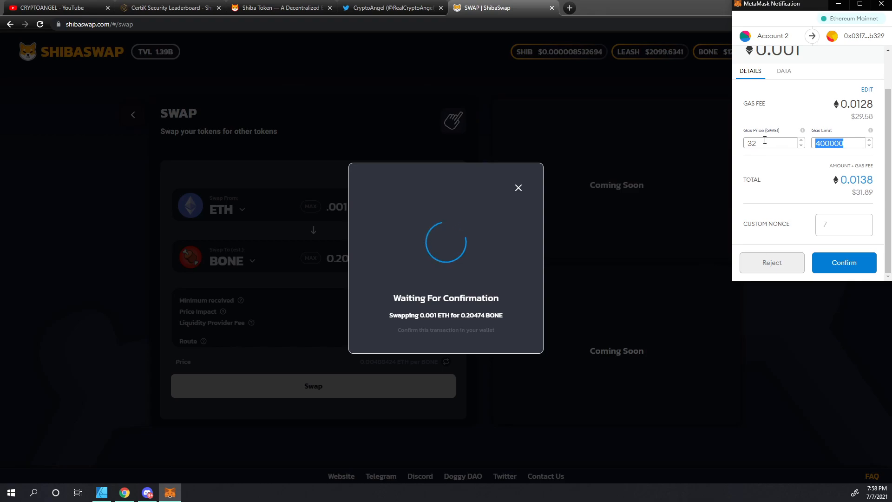